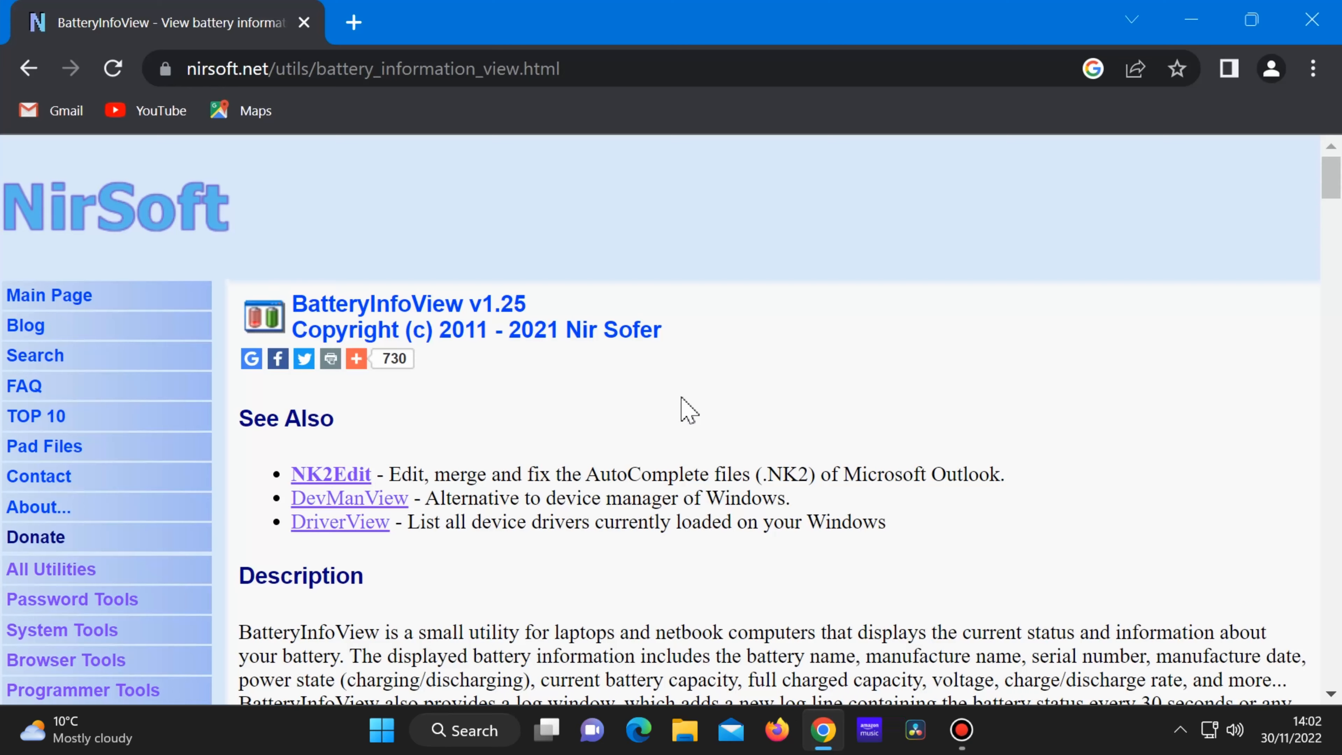
mouse_move(1322, 205)
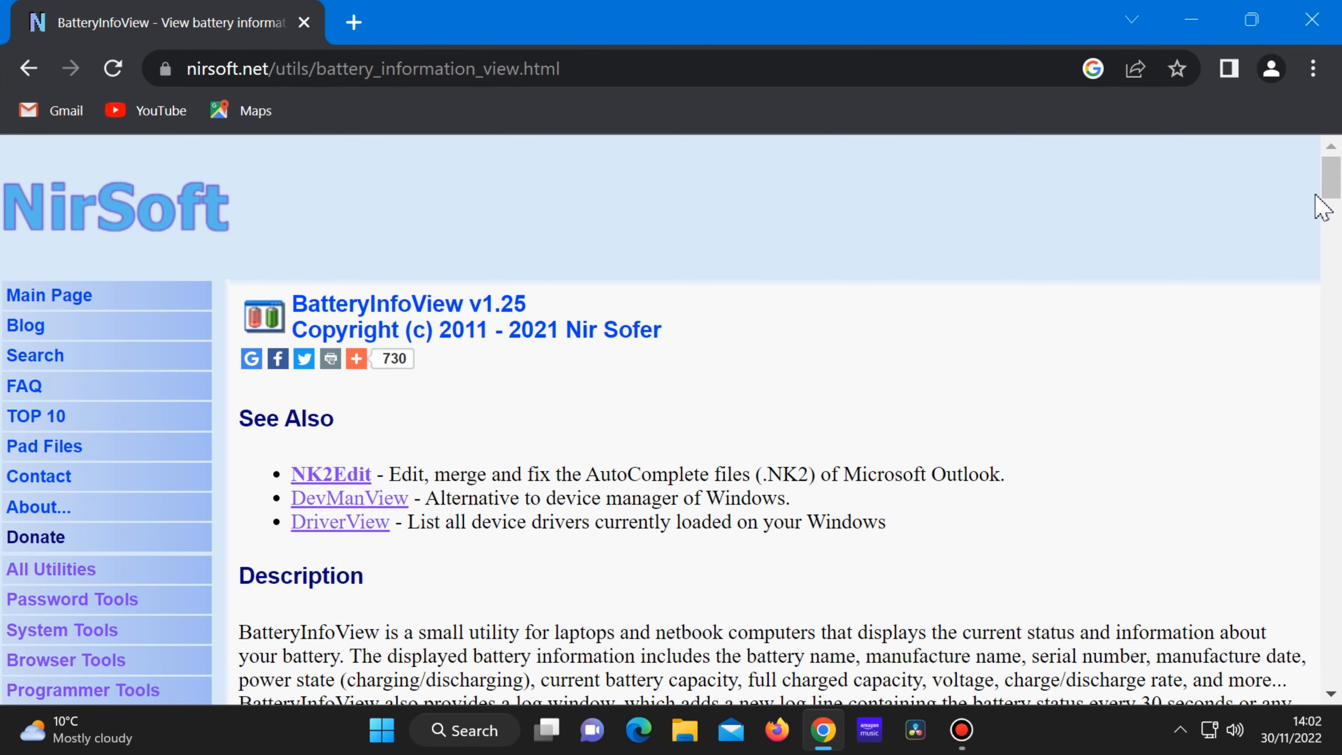
Download the BatteryInfoView zip from the NirSoft page's download link.
scroll("down", 3)
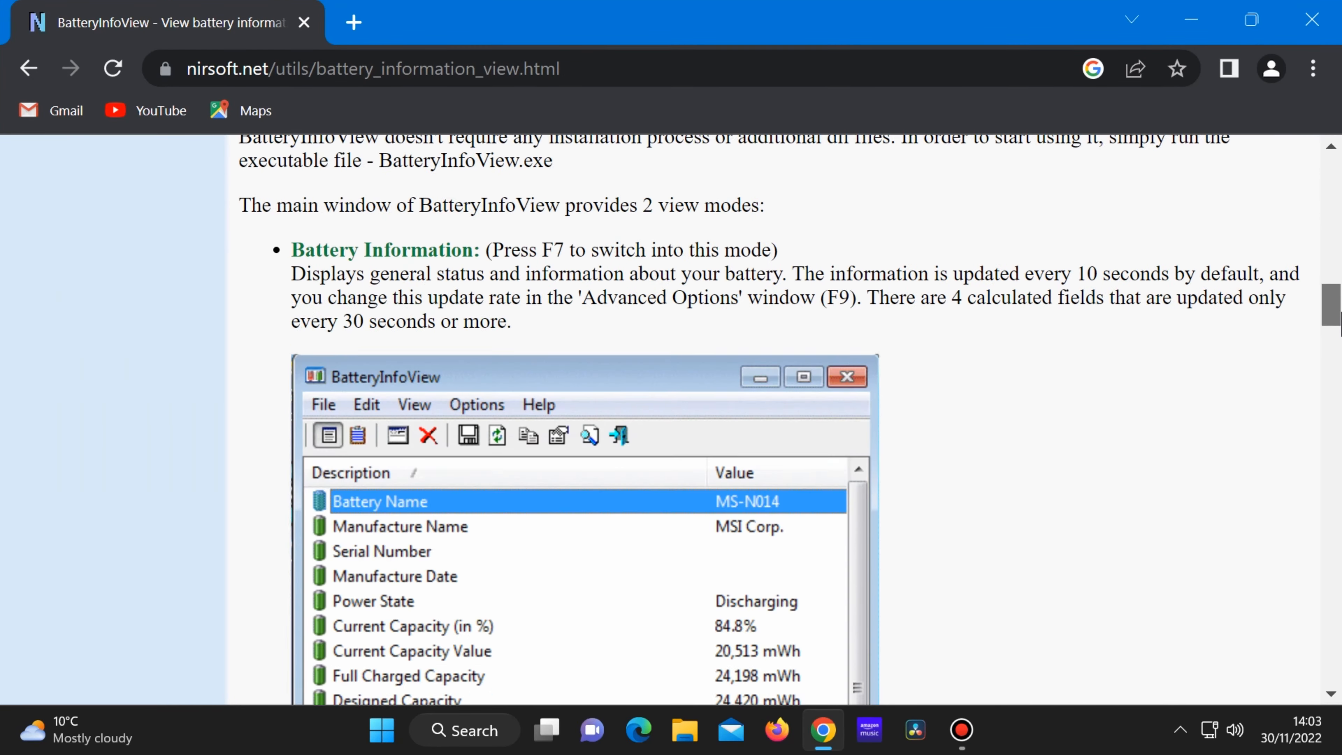
scroll("down", 3)
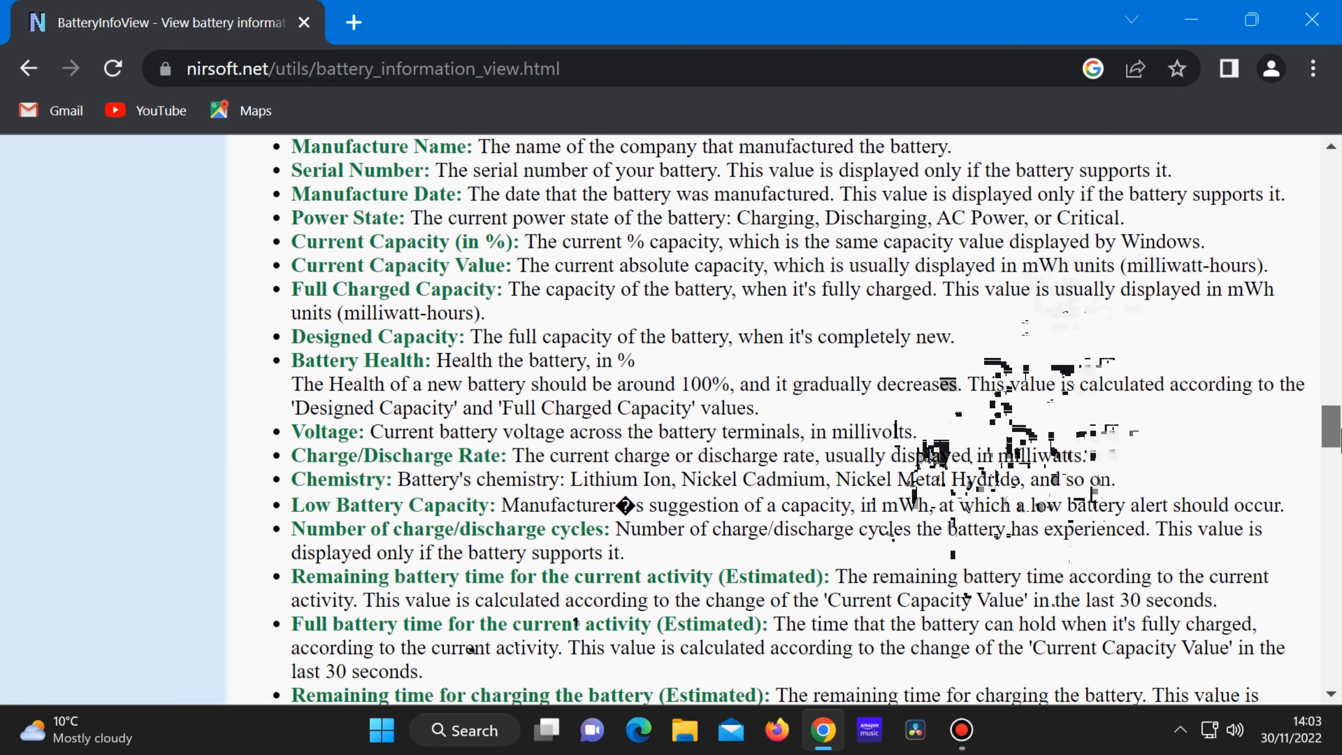
scroll("down", 3)
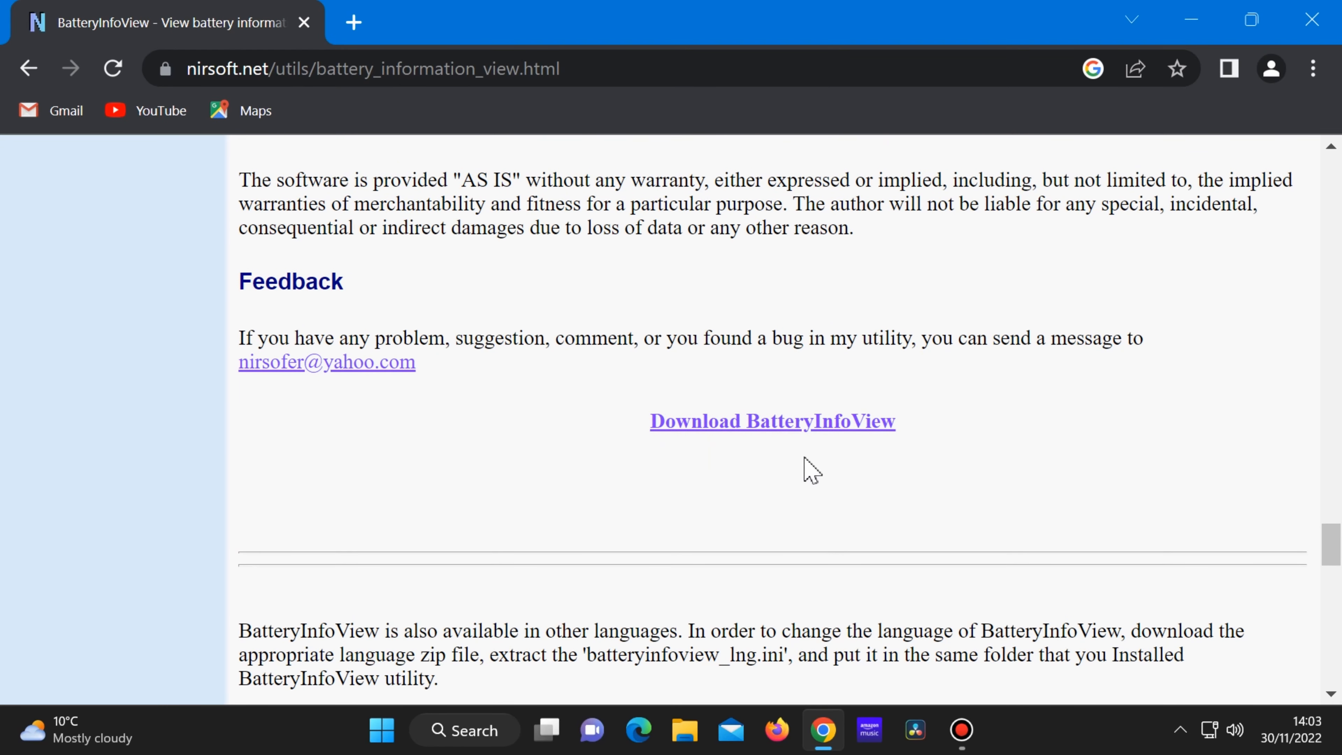
left_click(771, 420)
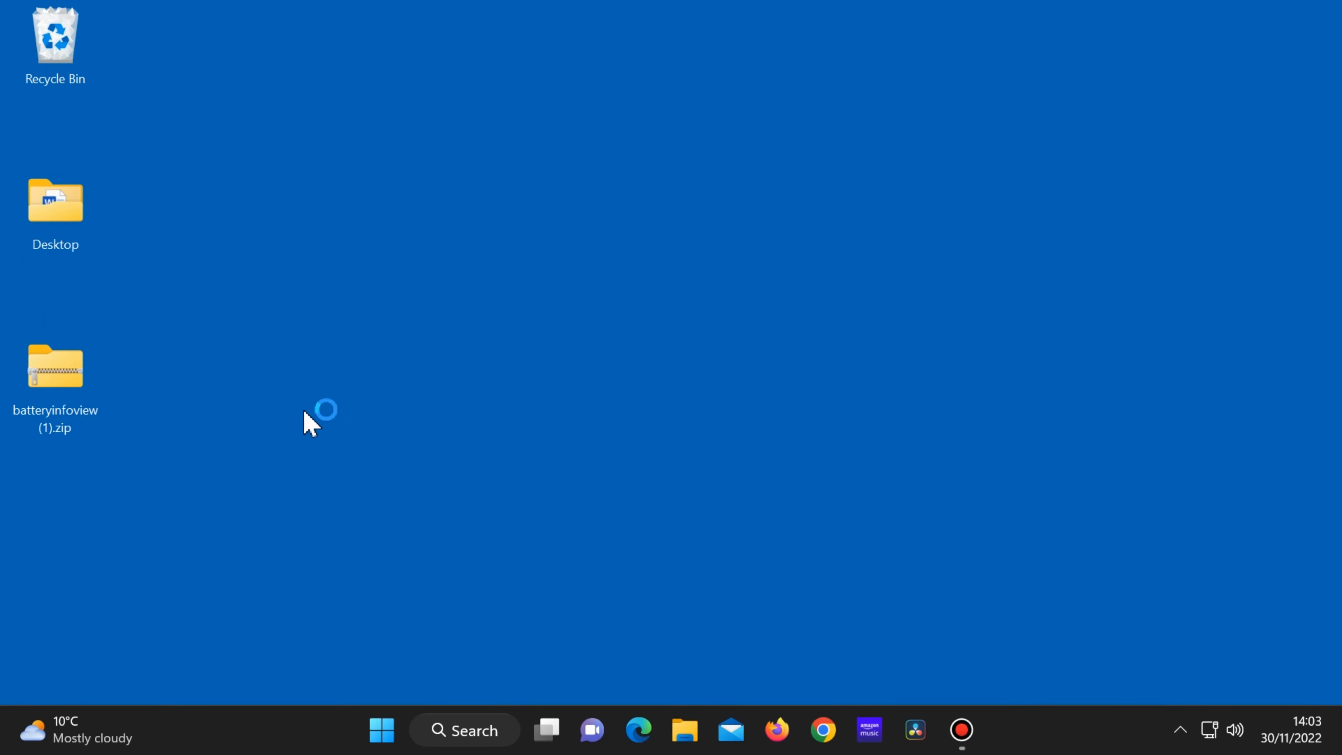
mouse_move(593, 421)
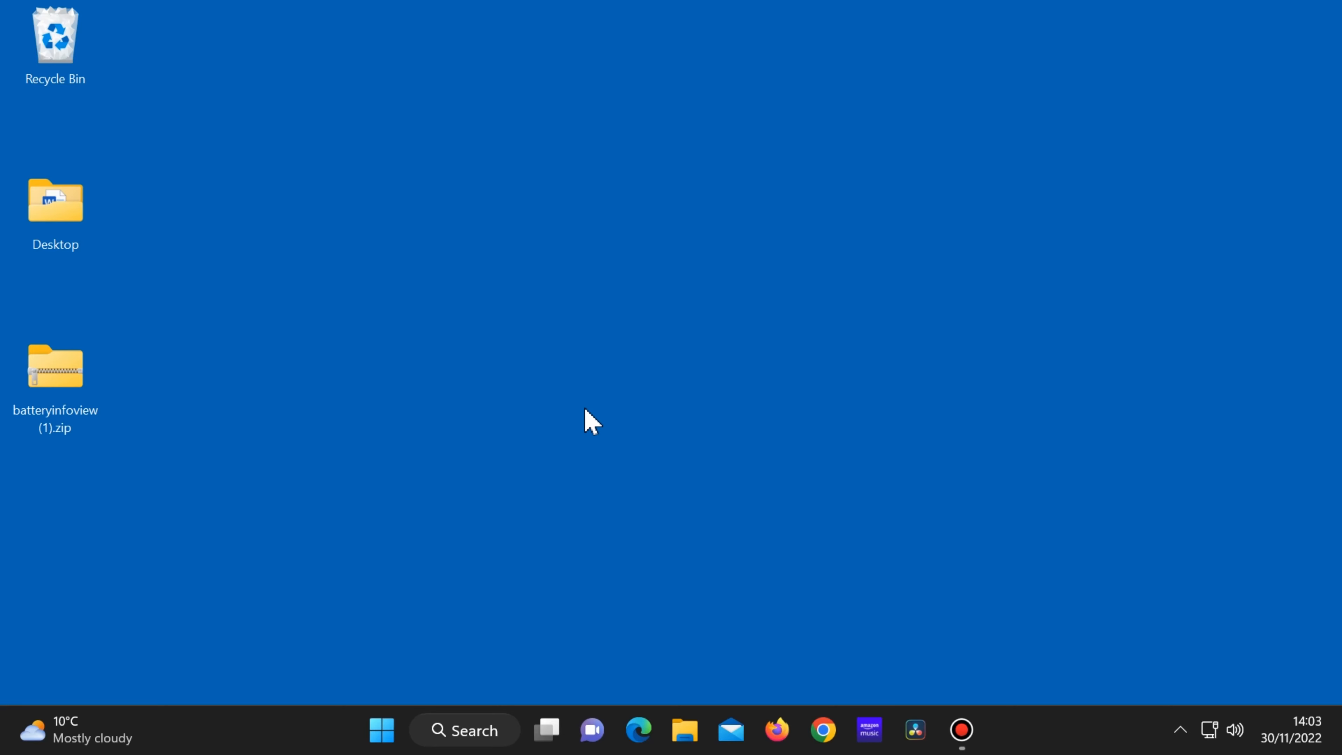
Extract the downloaded batteryinfoview zip into the suggested Desktop folder.
left_click(54, 366)
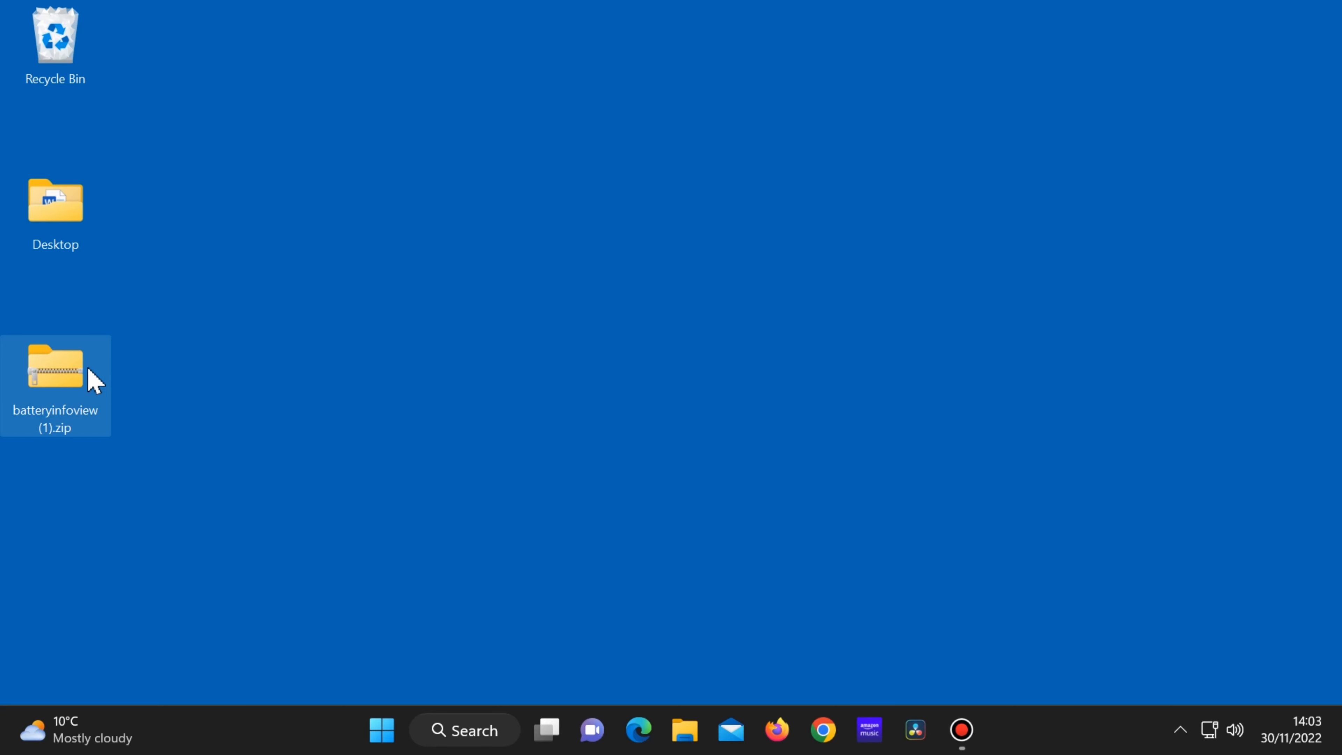
right_click(55, 368)
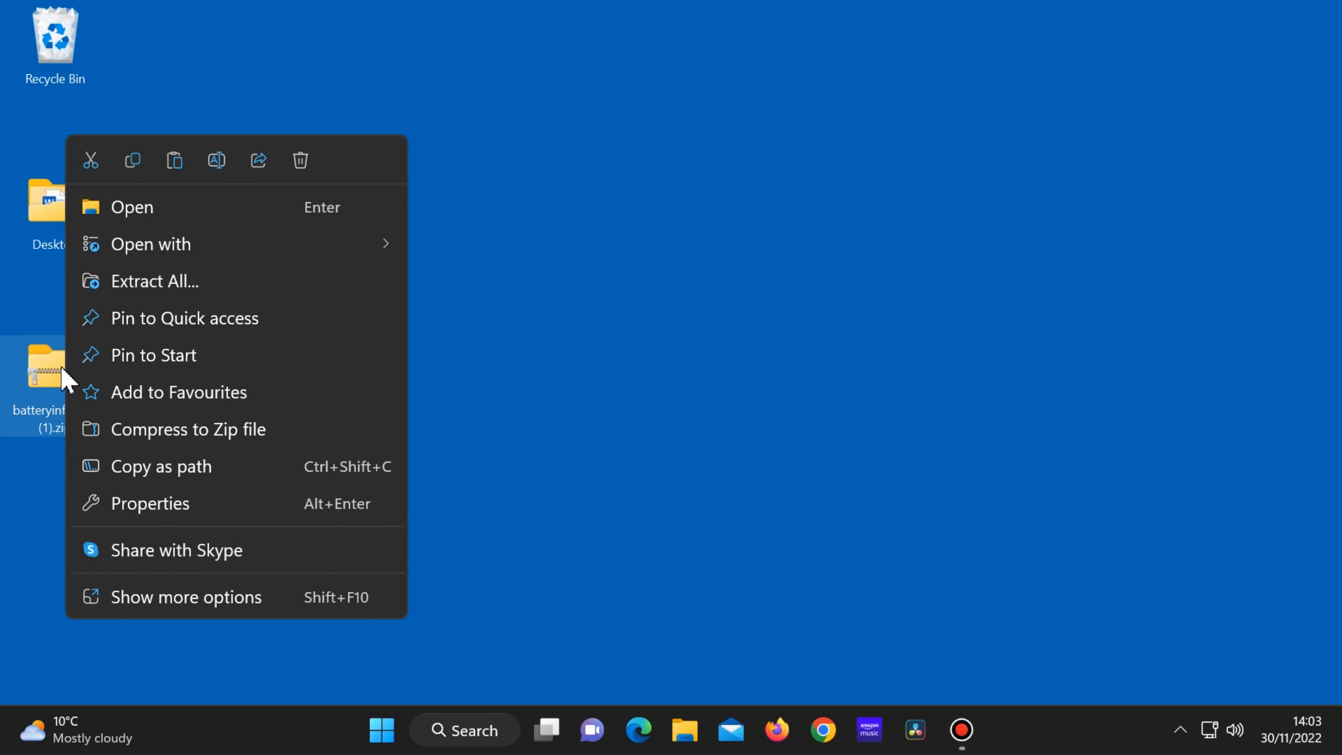
mouse_move(211, 281)
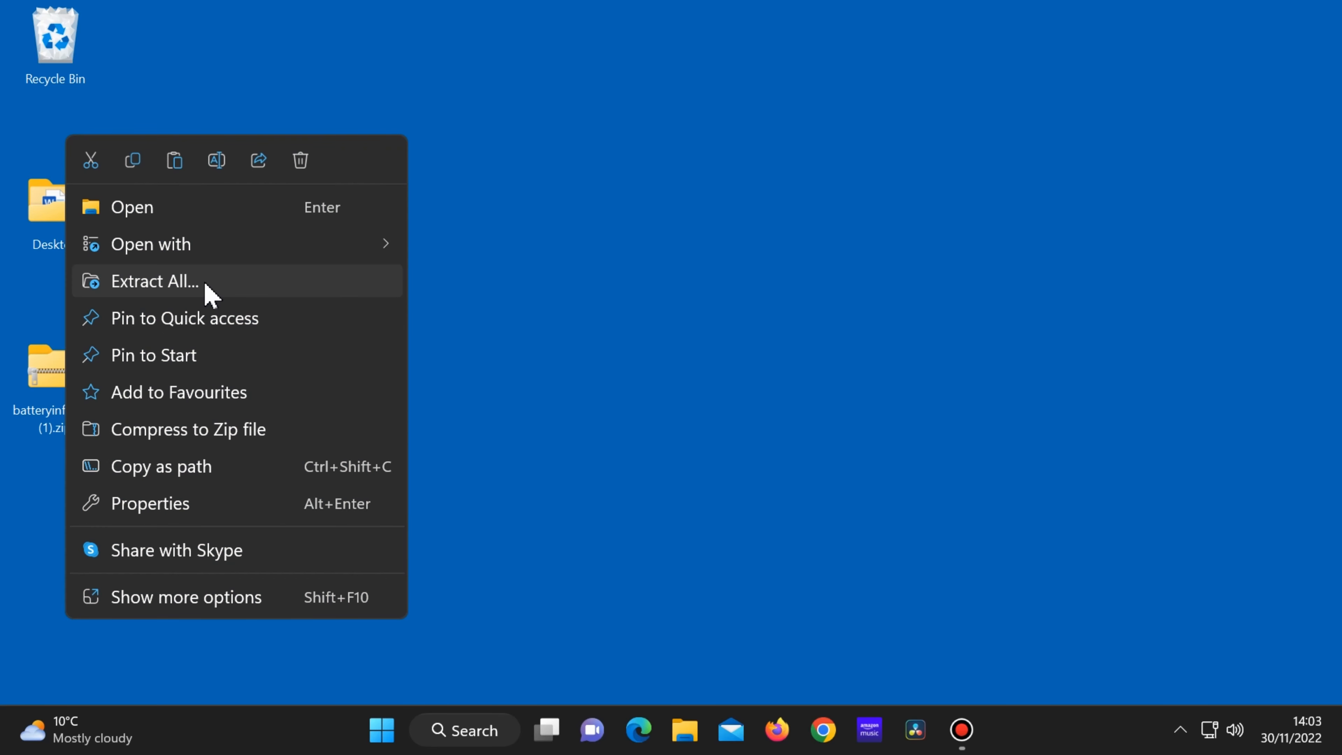
left_click(154, 281)
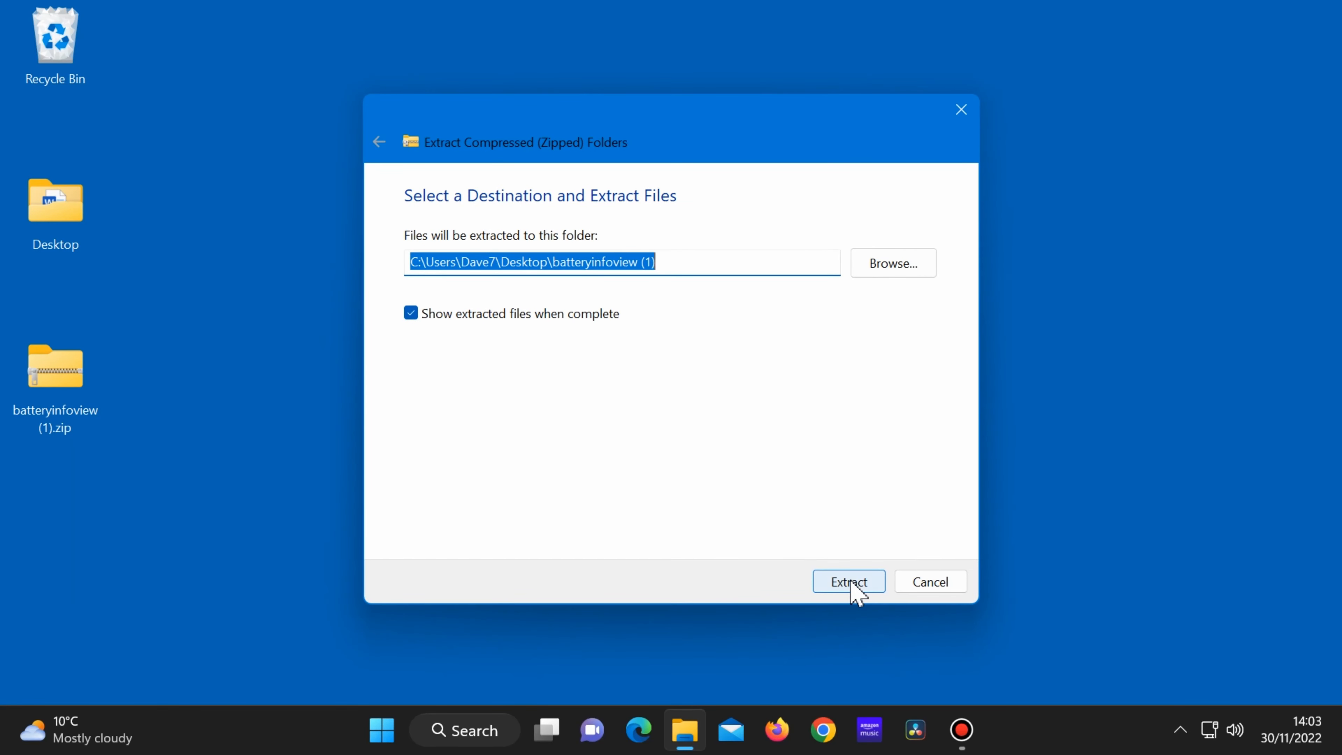
left_click(848, 581)
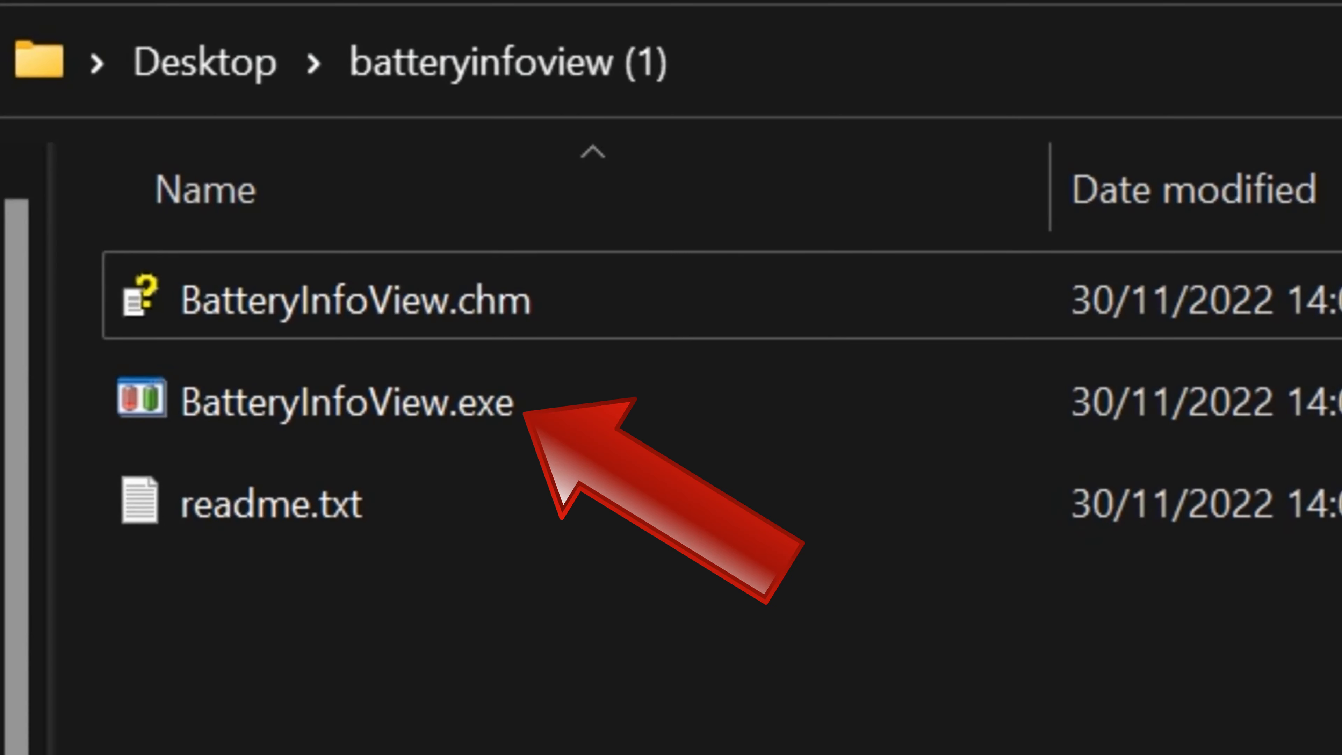
Launch BatteryInfoView.exe from the extracted folder.
left_click(343, 402)
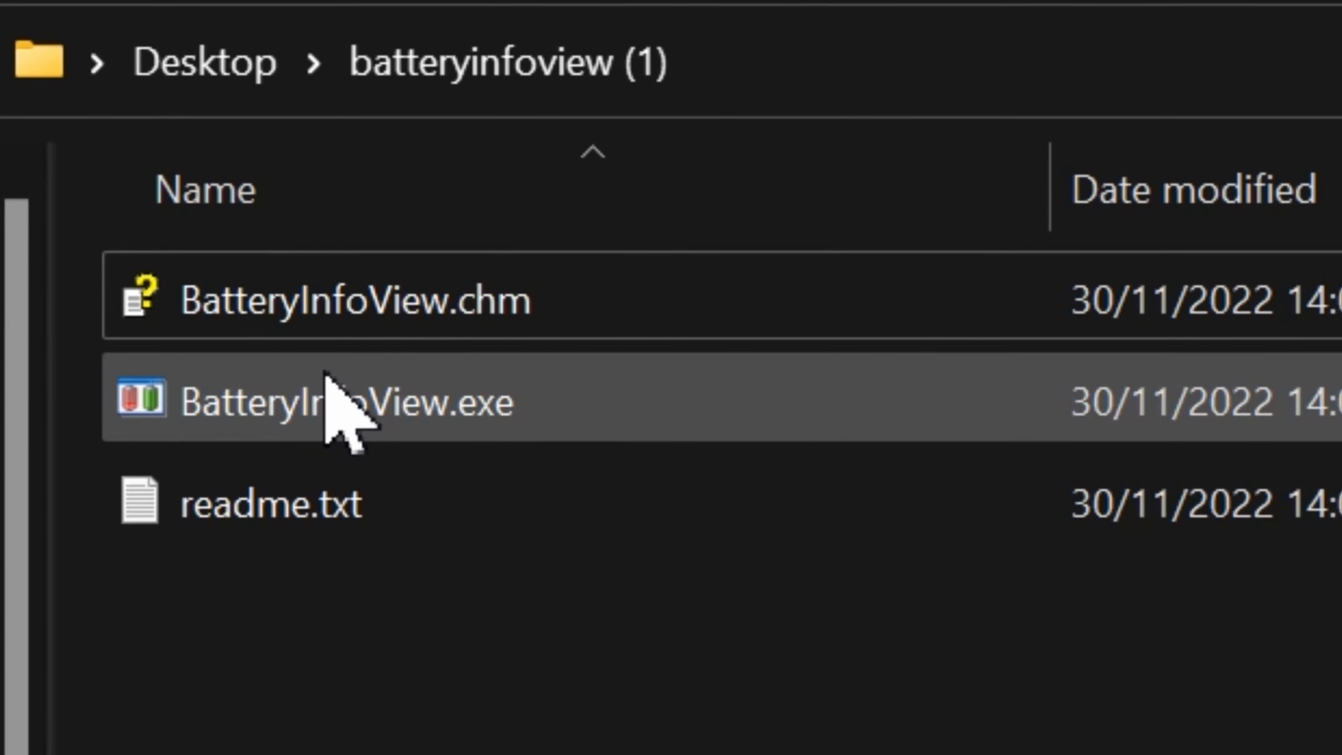
double_click(334, 400)
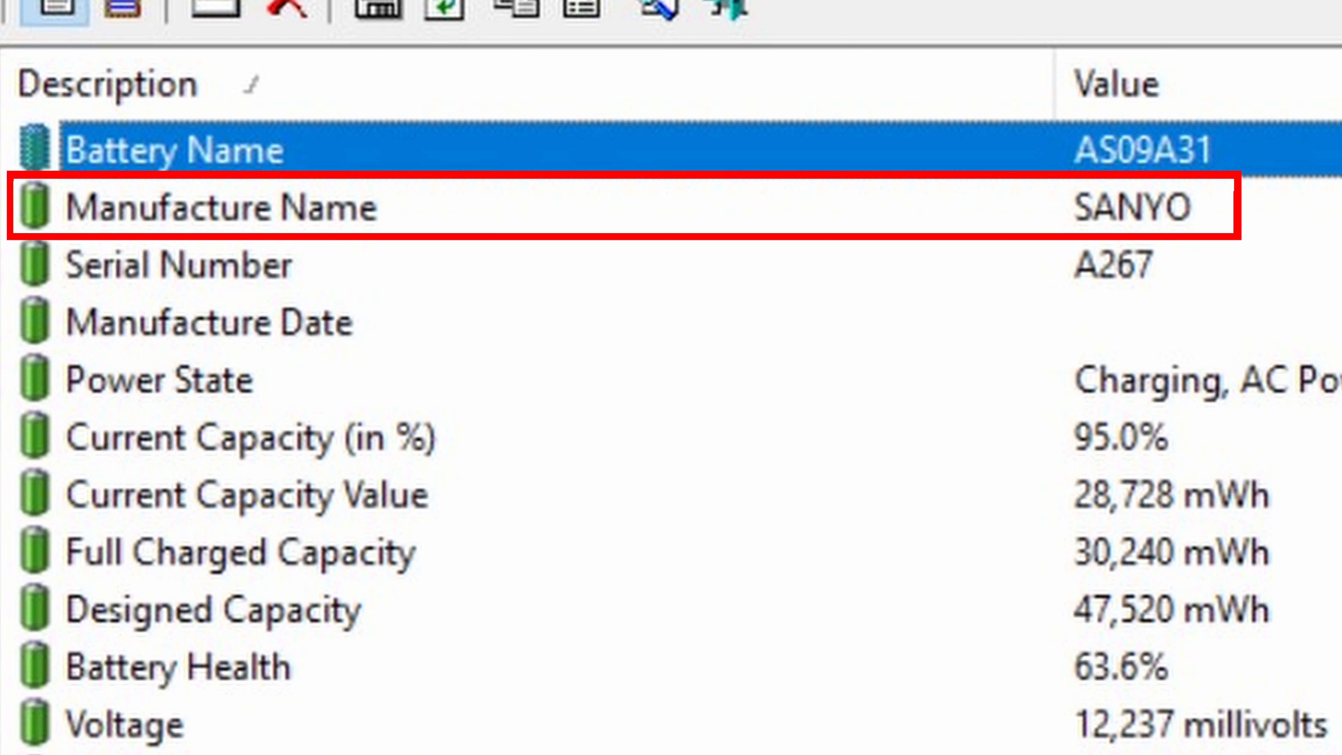
Review the battery rows: name AS09A31, maker SANYO, capacities and 63.6% health.
left_click(171, 151)
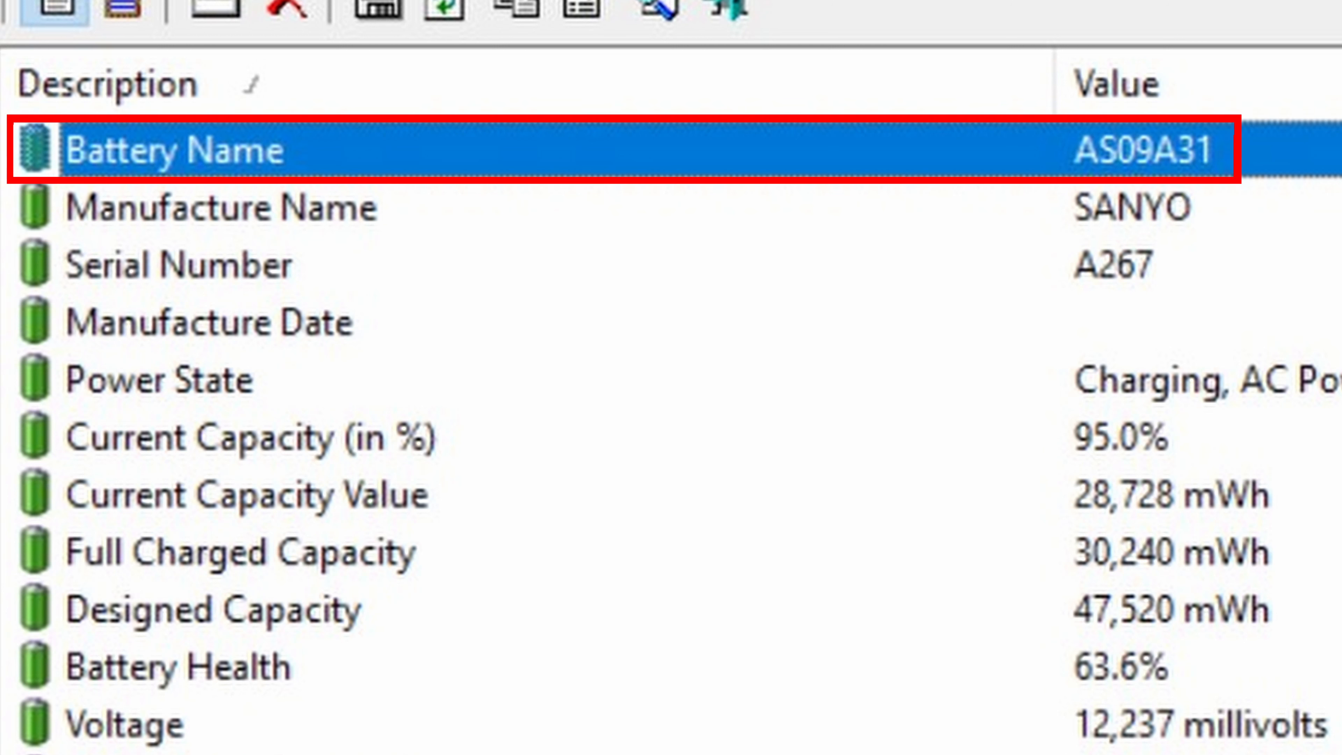